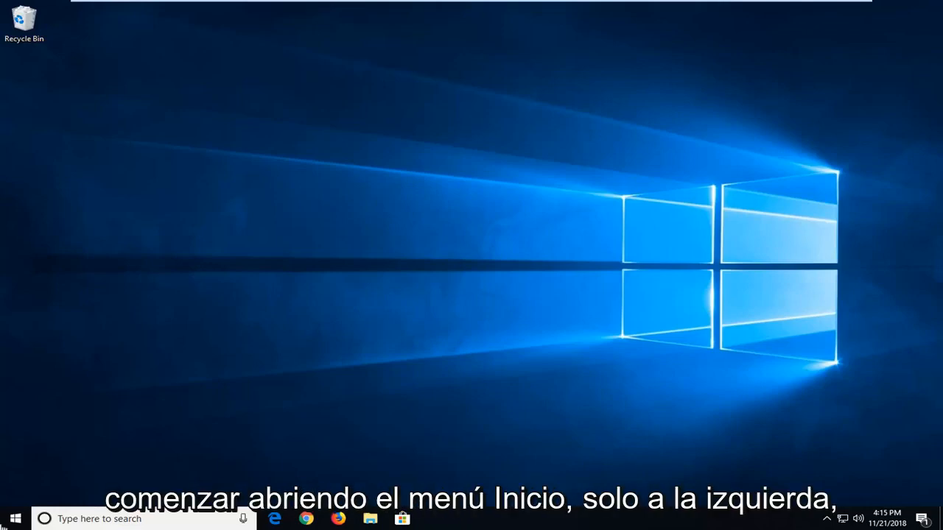
Search Start for 'display' and open Change display settings from the results.
left_click(14, 518)
type("d")
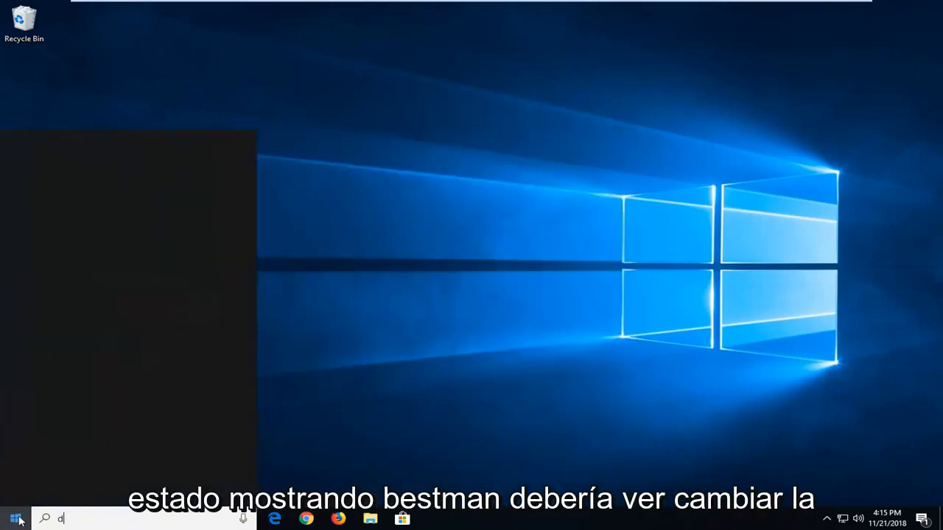
type("isplay")
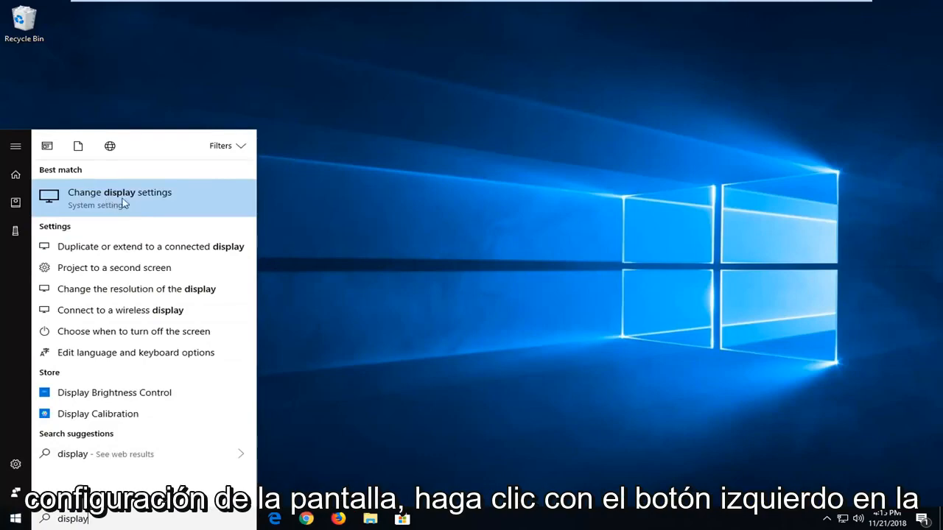
left_click(119, 197)
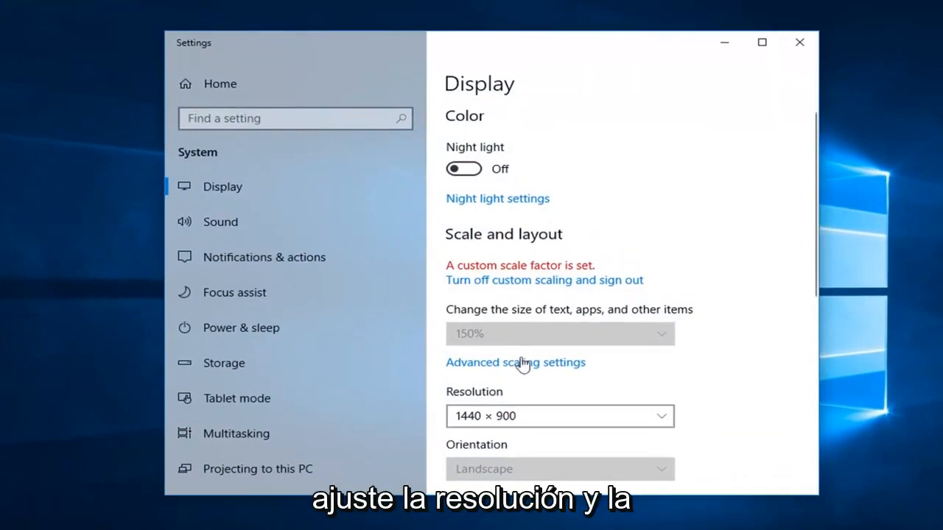
Under Scale and layout, choose 'Turn off custom scaling and sign out'.
scroll("down", 3)
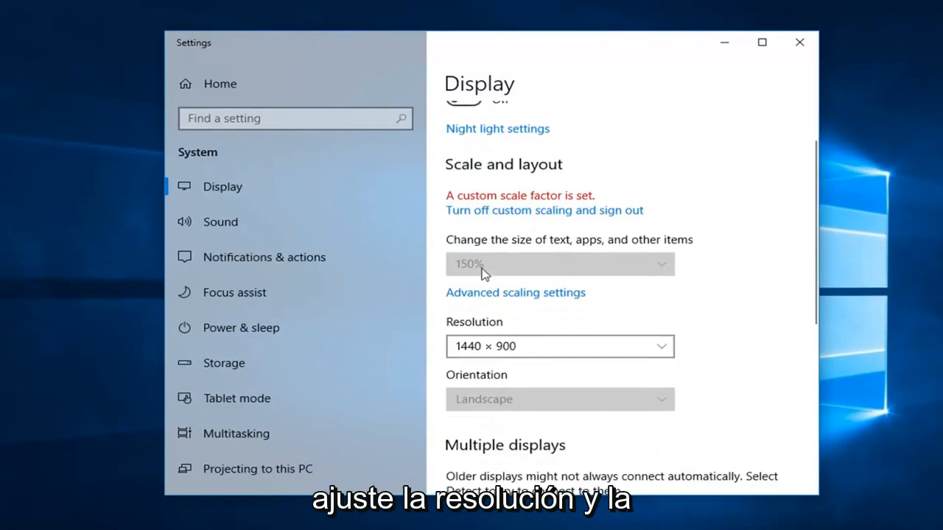
mouse_move(524, 221)
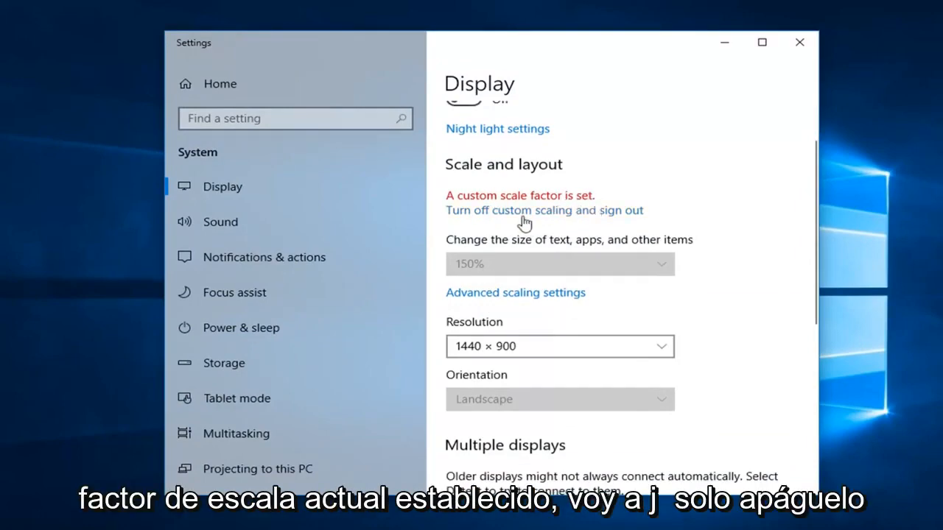
left_click(543, 209)
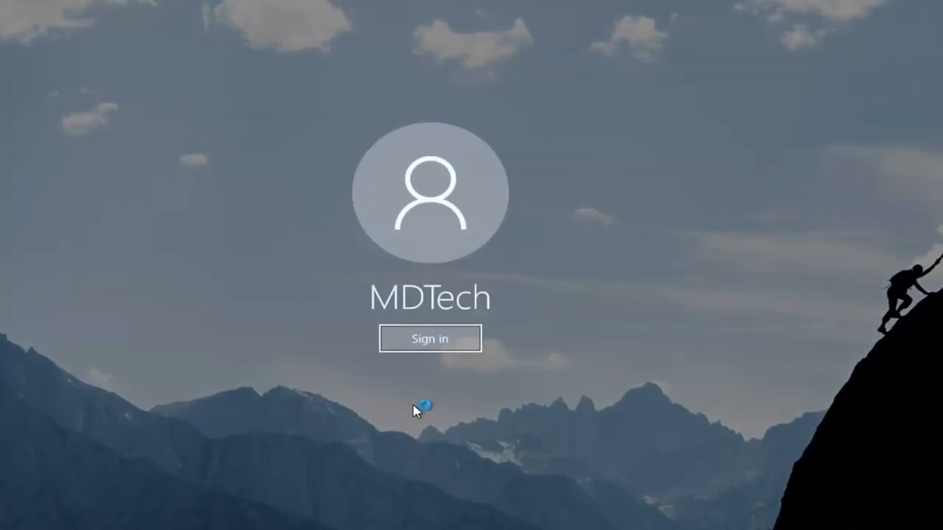
Sign back in to the account from the sign-in screen.
left_click(429, 338)
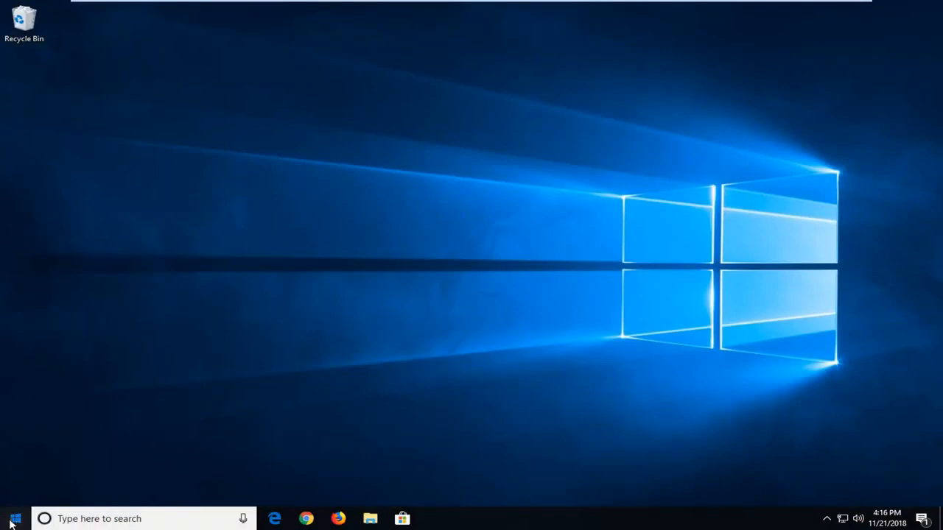
Search Start for 'display' again and reopen Change display settings.
left_click(9, 519)
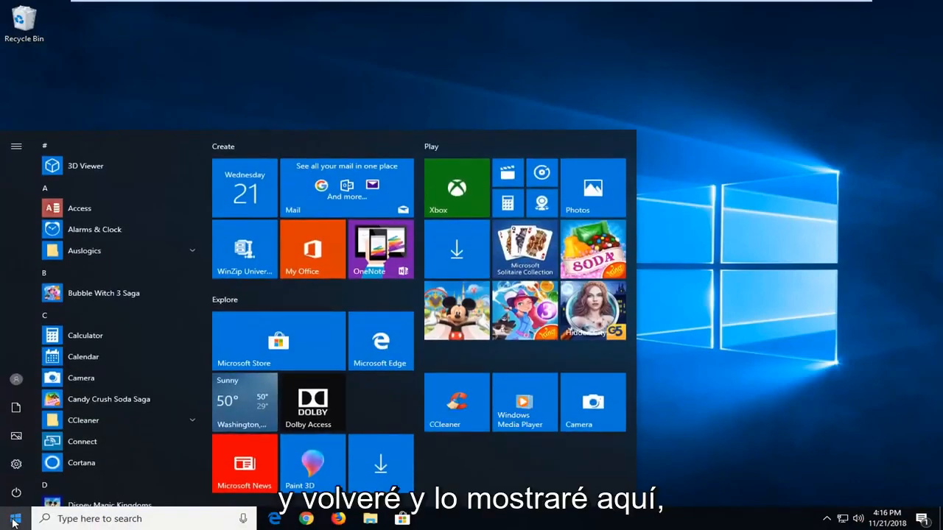
type("display")
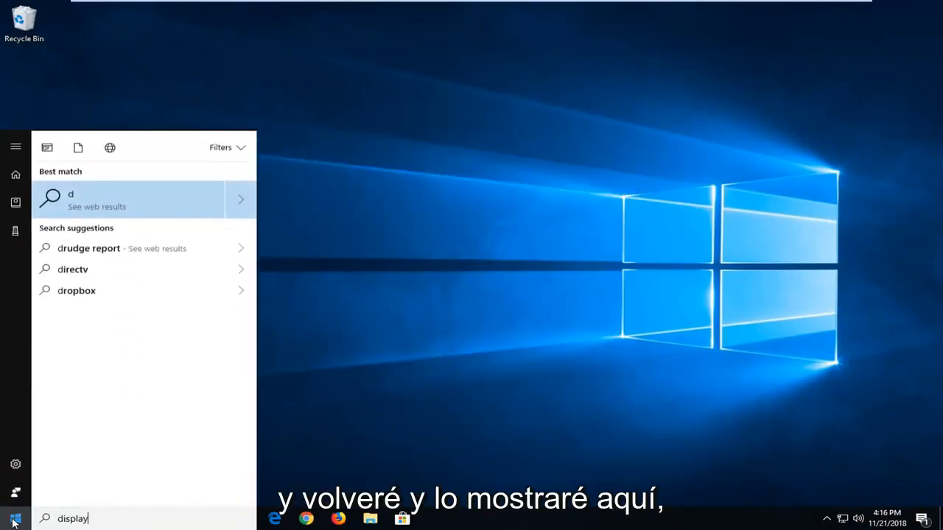
type("isplay")
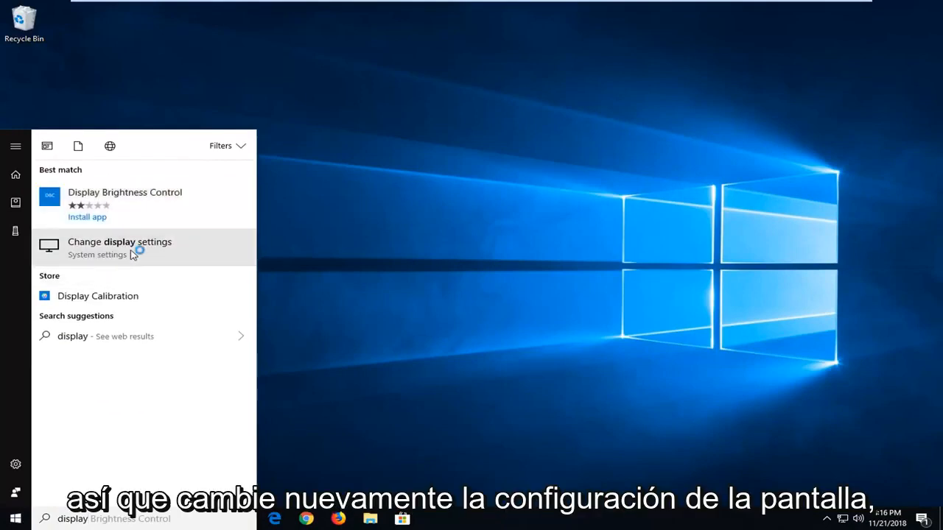
left_click(120, 247)
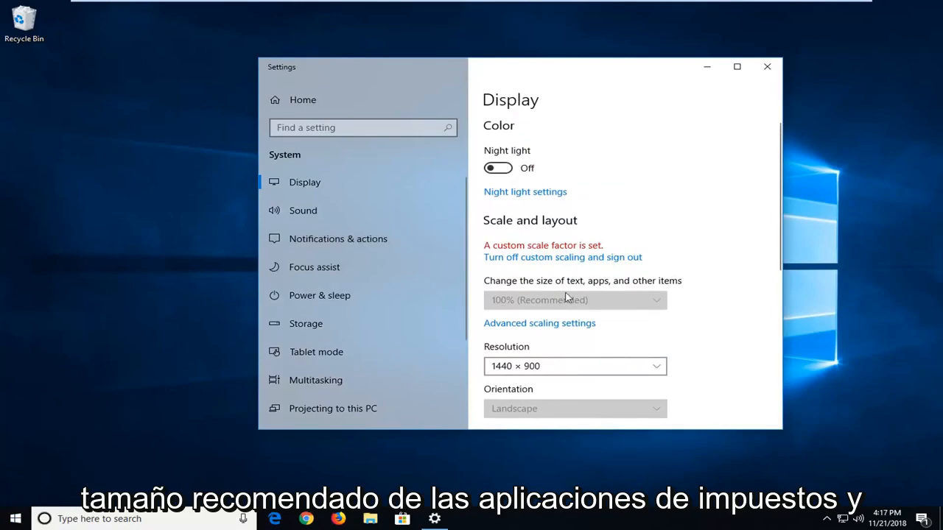
Confirm scale 100% (Recommended) at 1440 × 900, then close the Settings window.
scroll("down", 3)
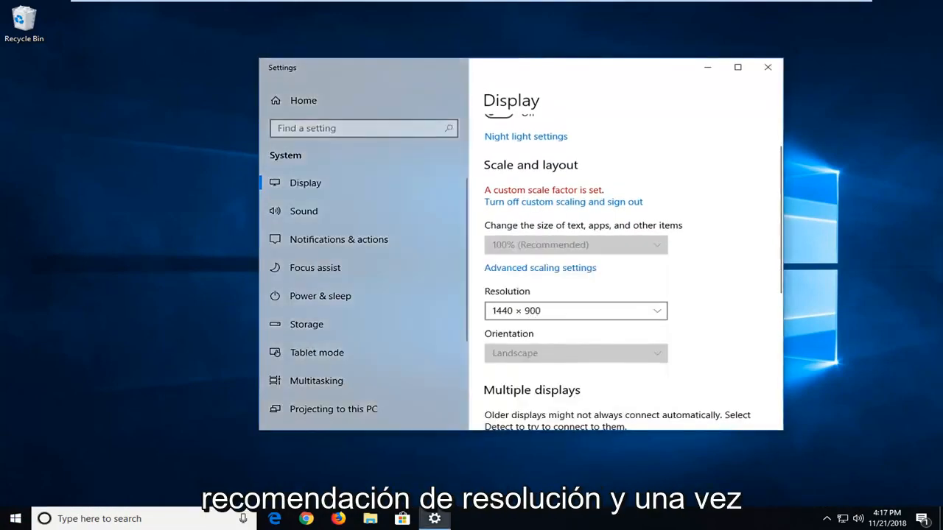
mouse_move(767, 67)
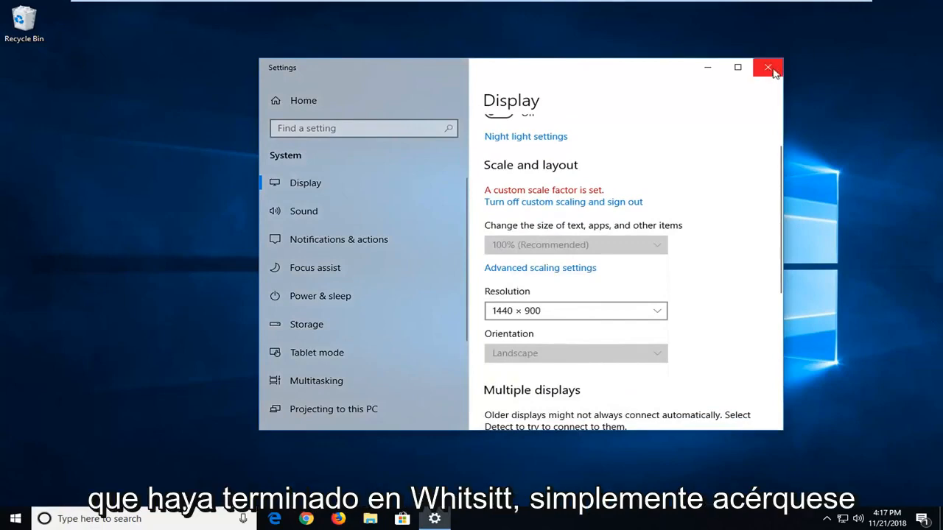
left_click(767, 66)
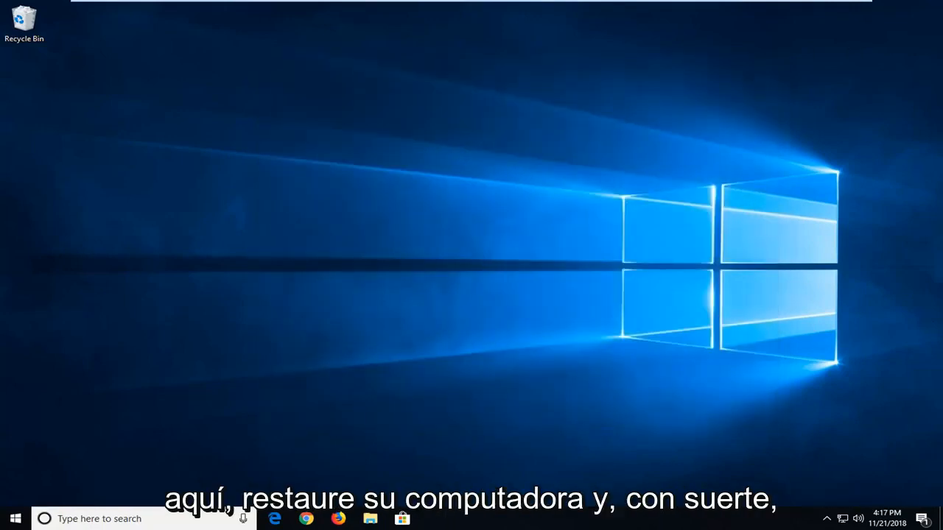